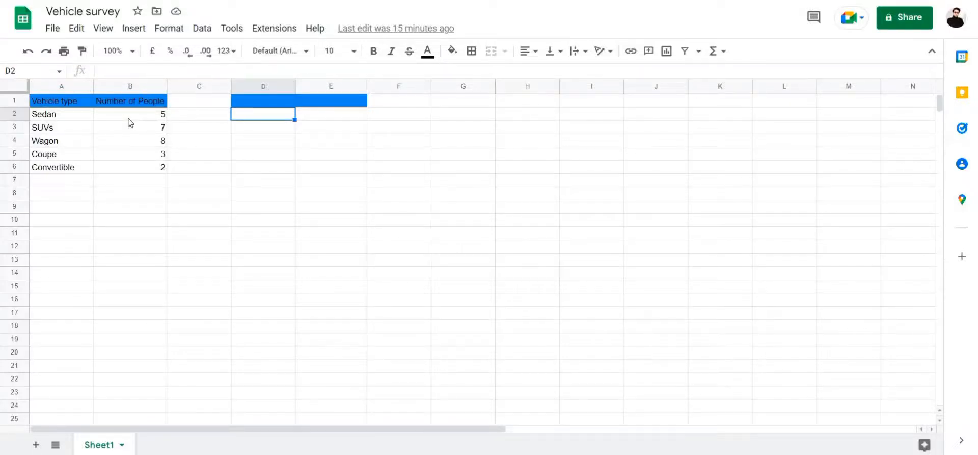
mouse_move(119, 122)
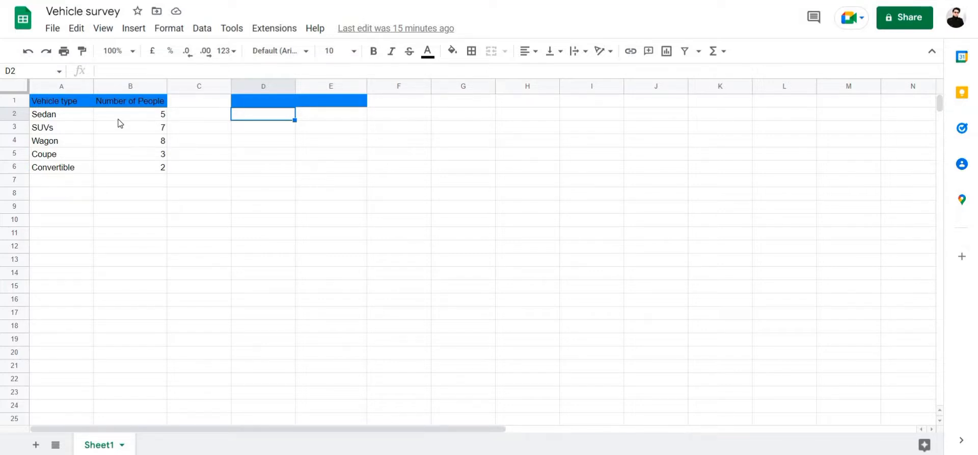
mouse_move(169, 148)
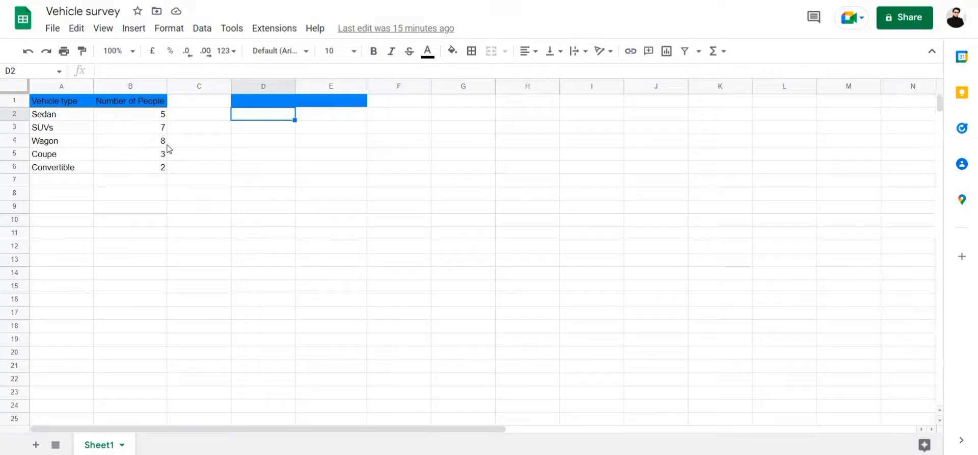
mouse_move(128, 136)
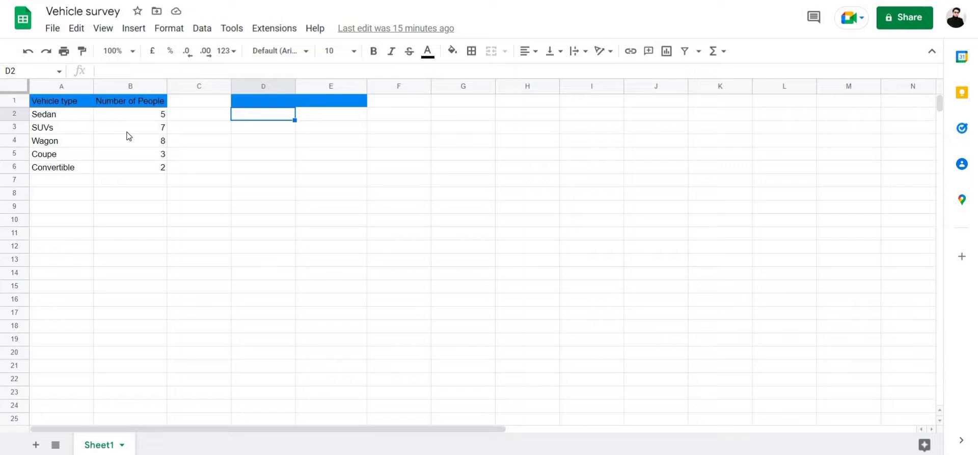
mouse_move(133, 153)
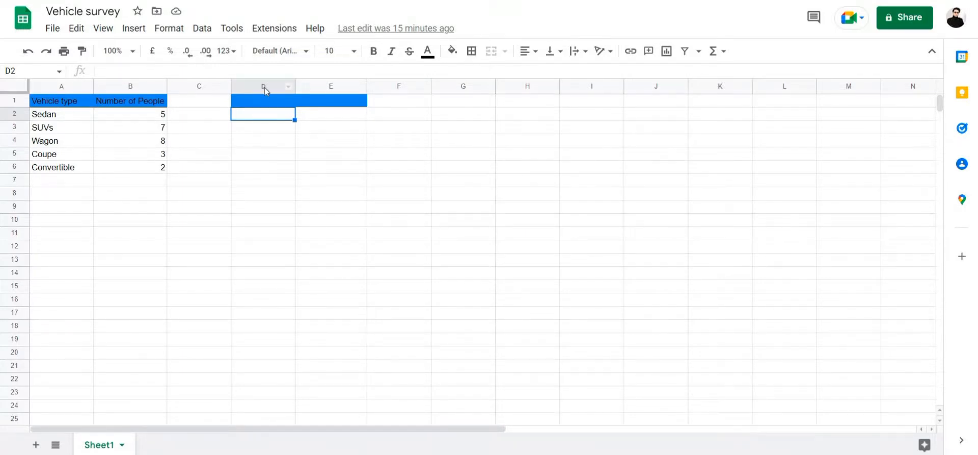
mouse_move(335, 175)
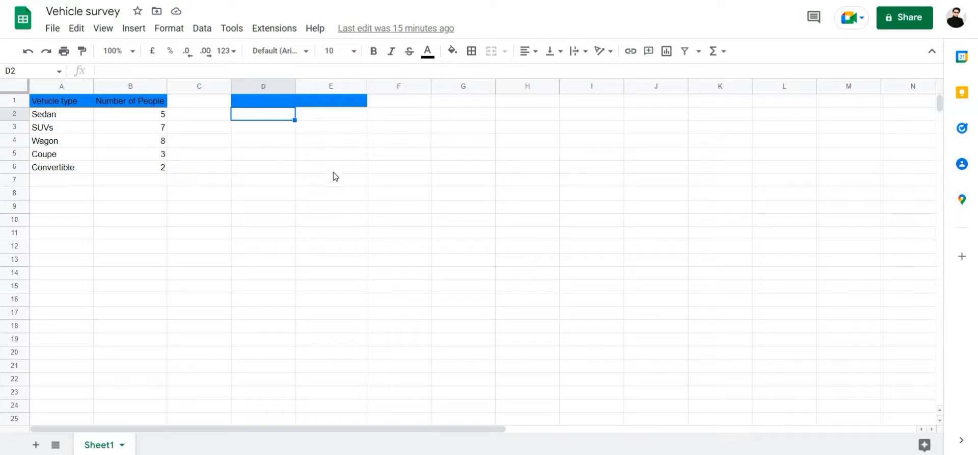
mouse_move(255, 146)
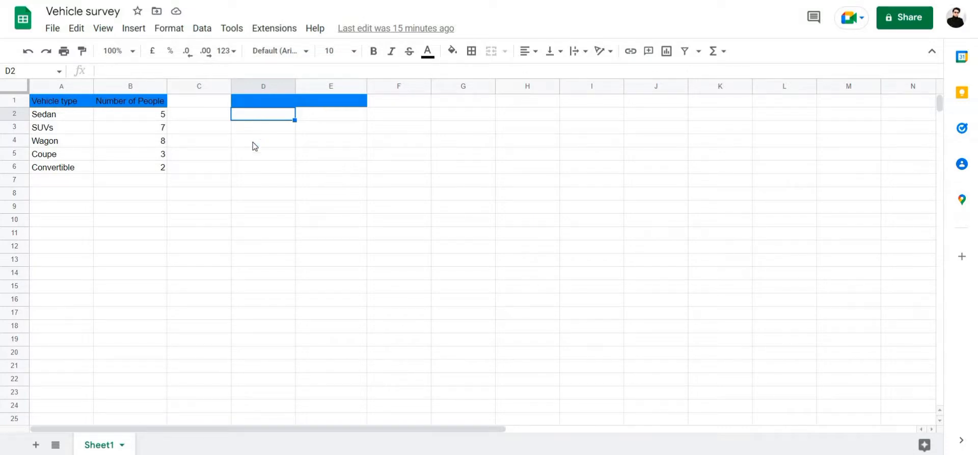
- Copy the vehicle type names Sedan to Convertible (A2:A6) into column D starting at D2
click(263, 141)
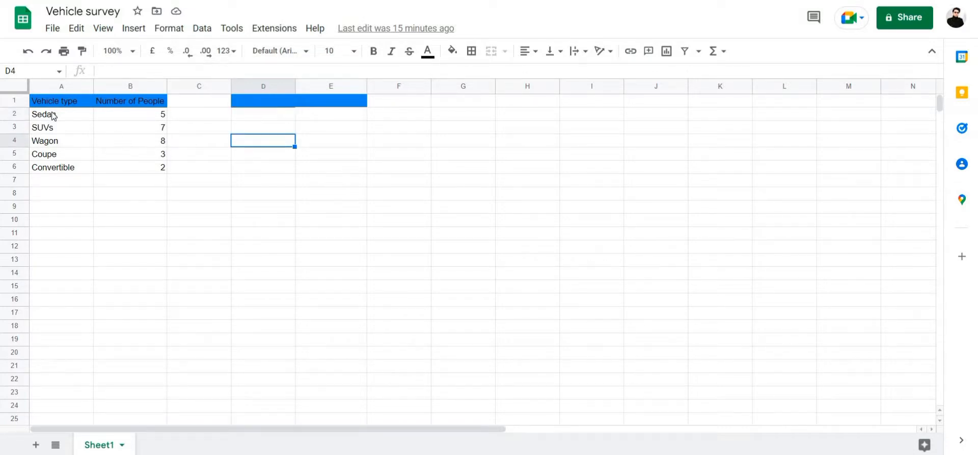
drag(53, 114, 53, 167)
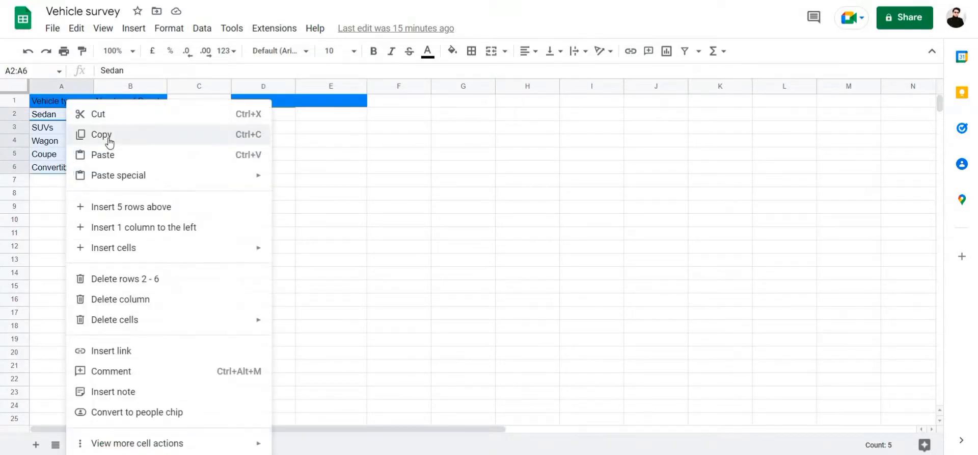
click(101, 135)
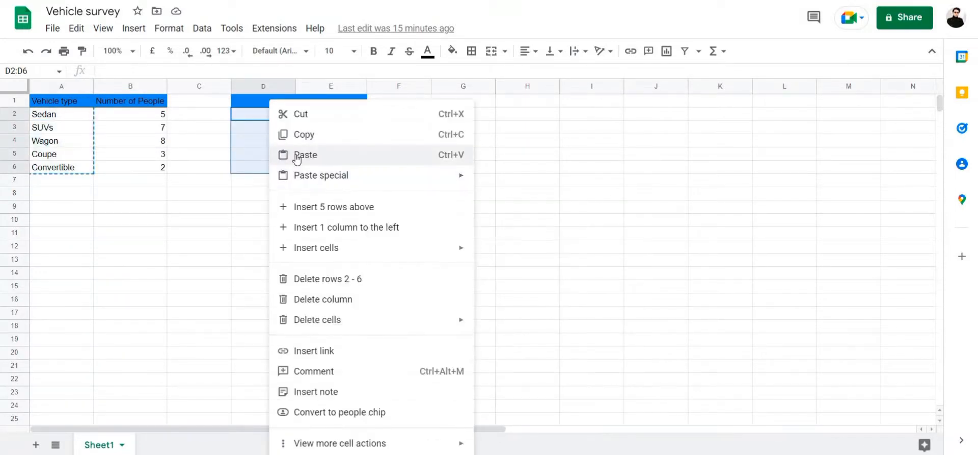
click(305, 155)
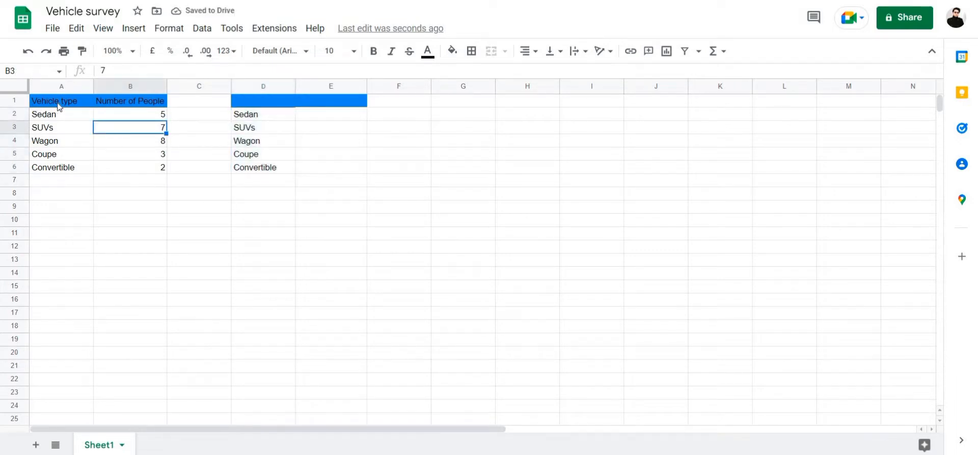
- Copy the Vehicle type and Number of People headers (A1:B1) into D1
click(54, 100)
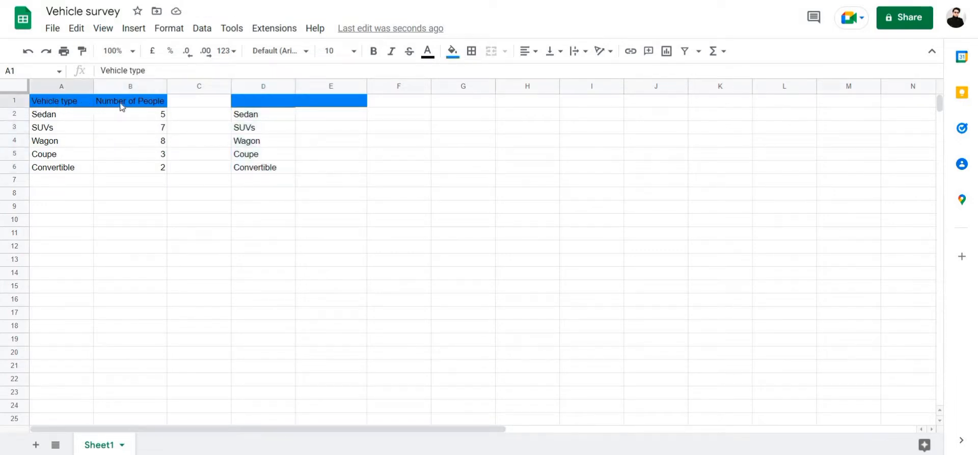
right_click(120, 100)
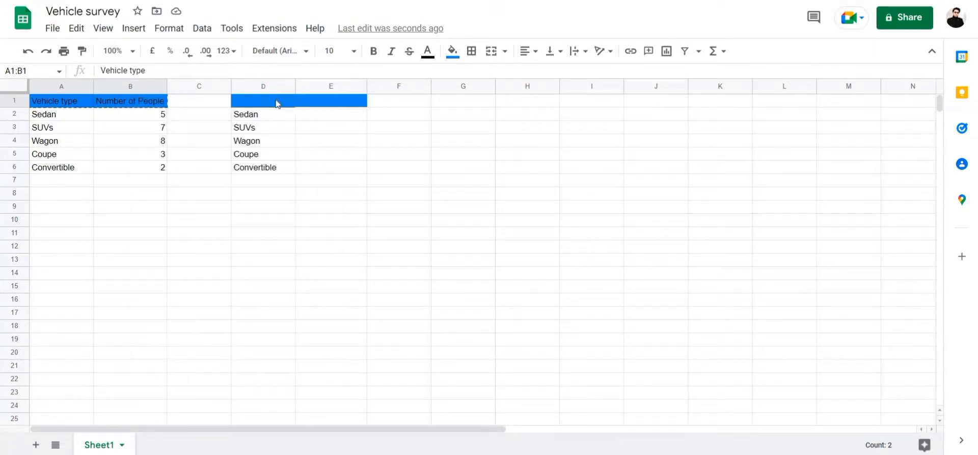
right_click(276, 100)
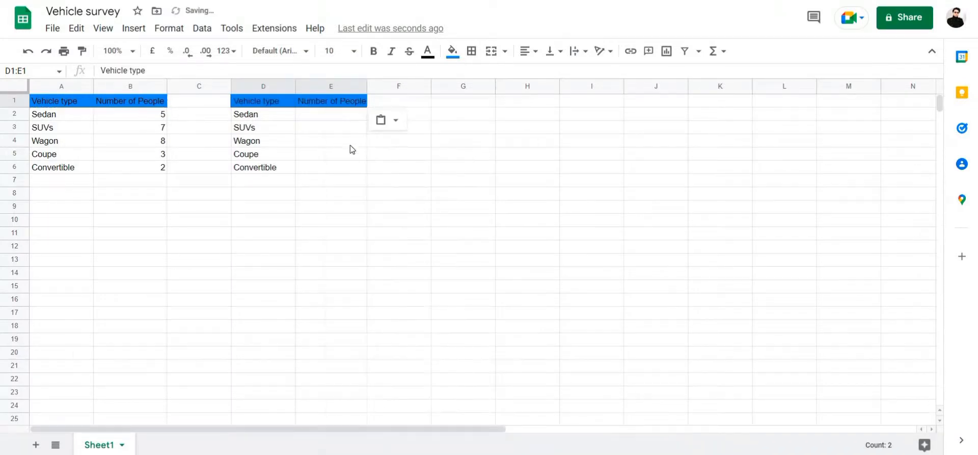
- Enter =SEQUENCE(1,B2:B6) in E2 so each row spills from 1 to its people count
click(331, 114)
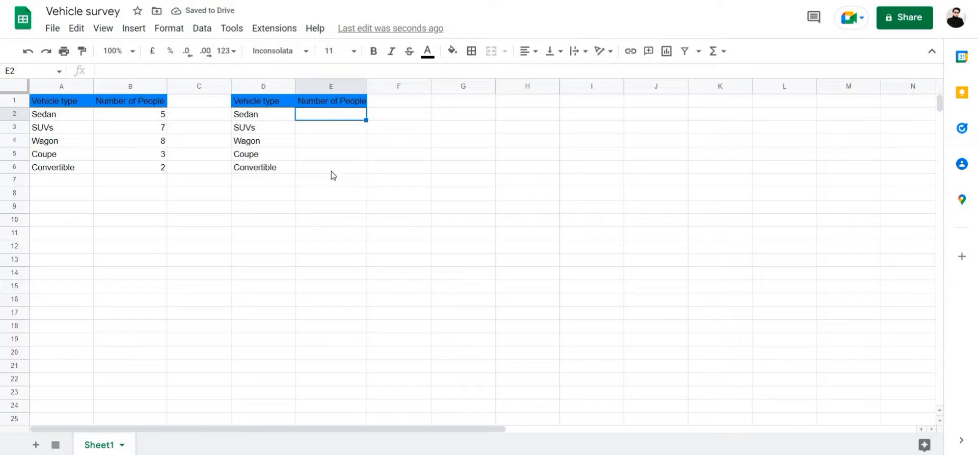
mouse_move(338, 118)
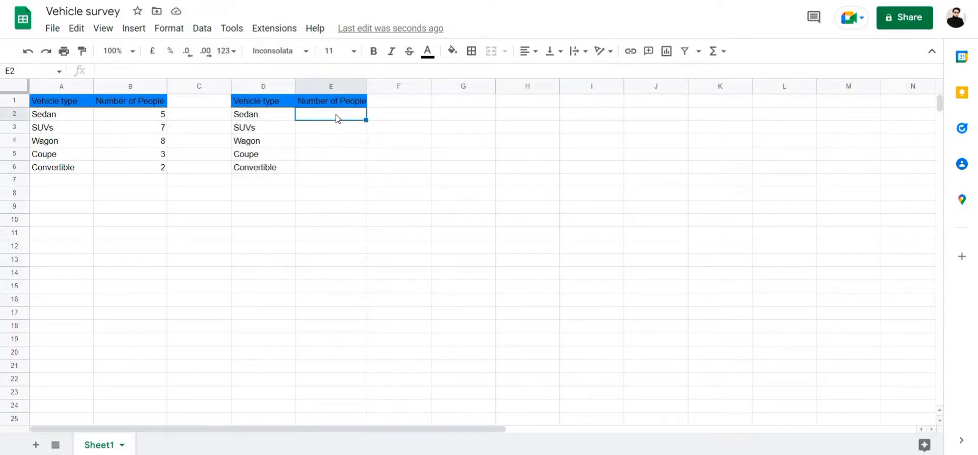
double_click(331, 115)
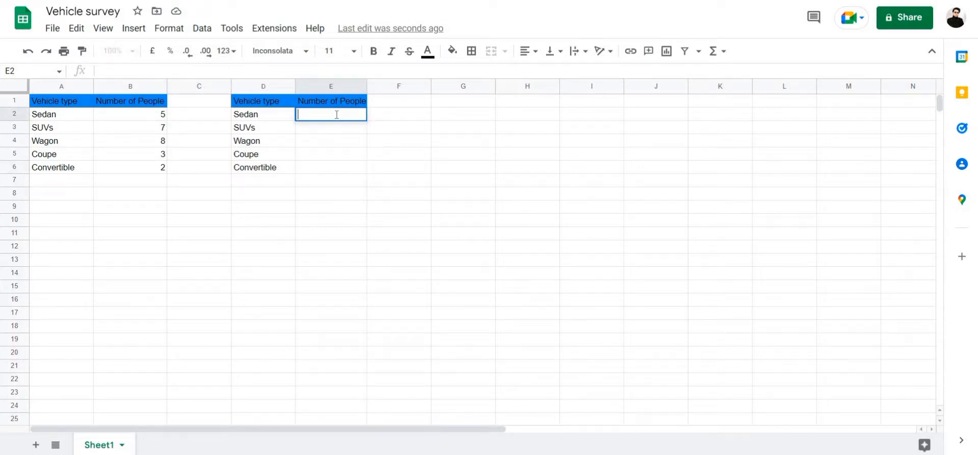
text(=)
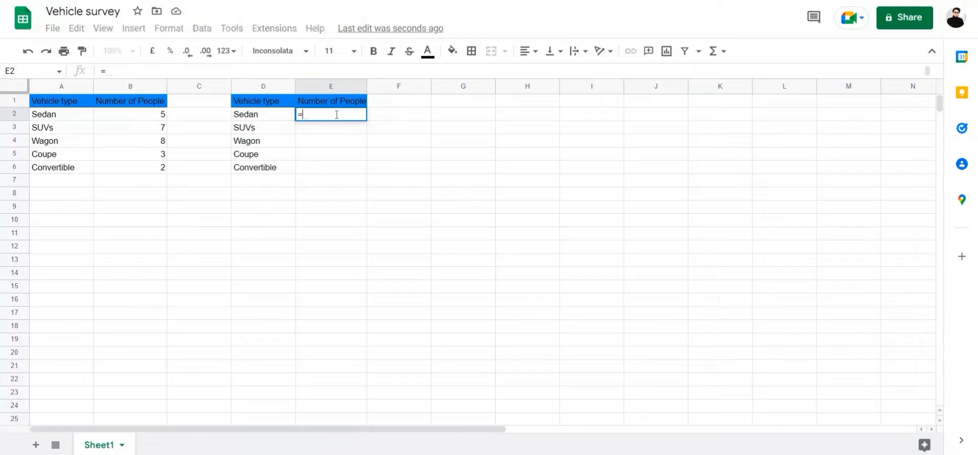
text(sequen)
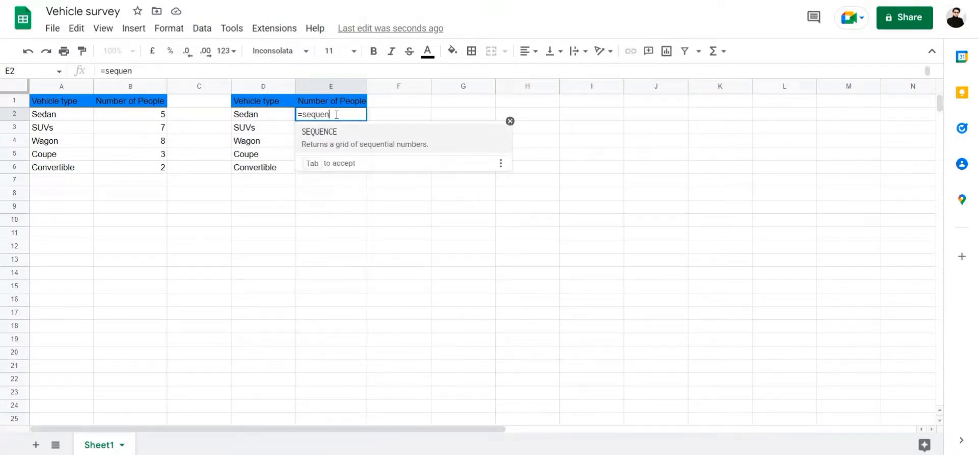
text(ce)
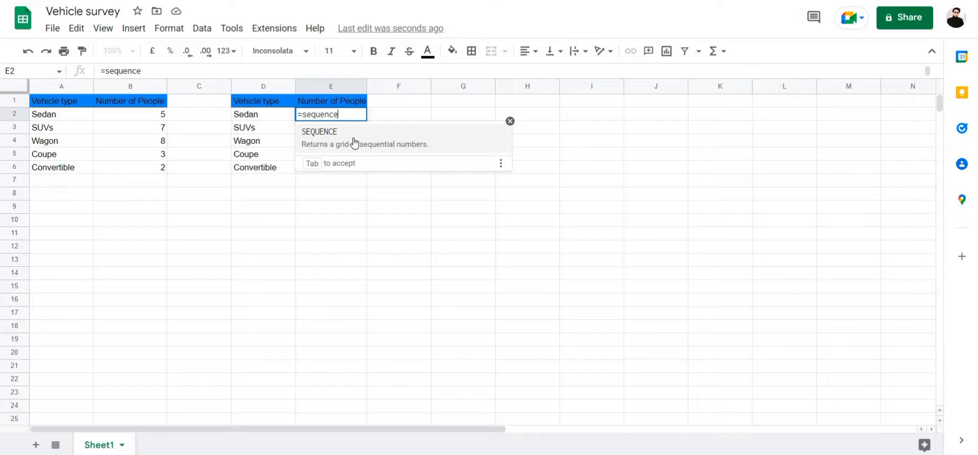
key(Tab)
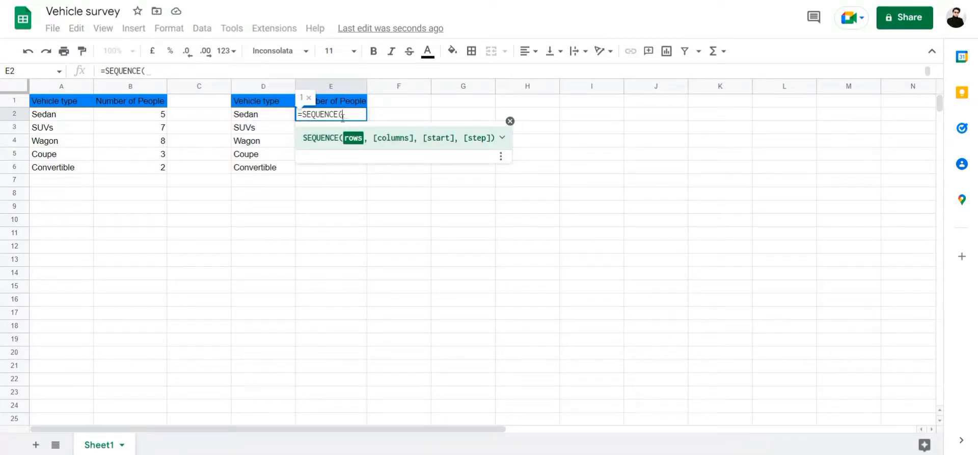
text(1)
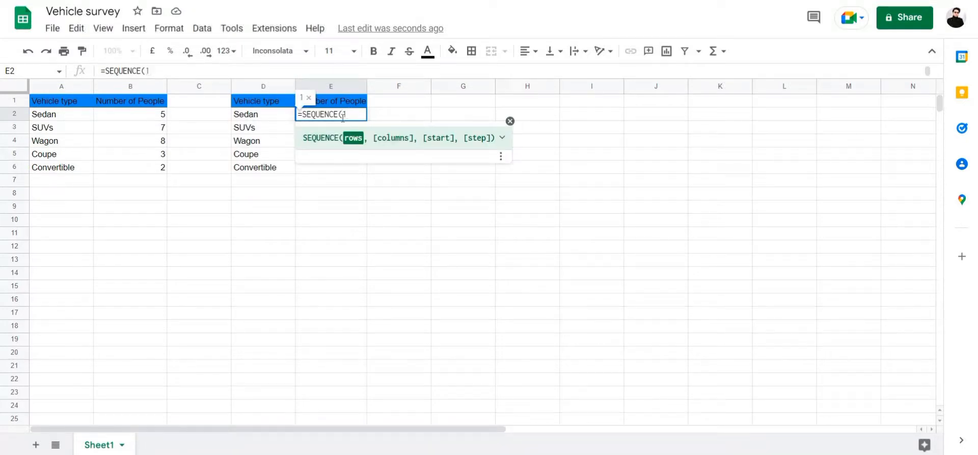
text(1,B2:B4)
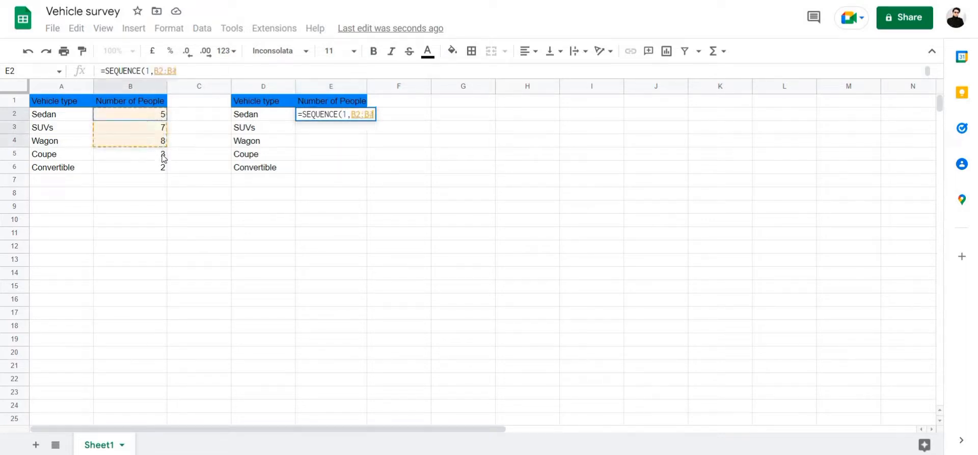
drag(162, 141, 161, 167)
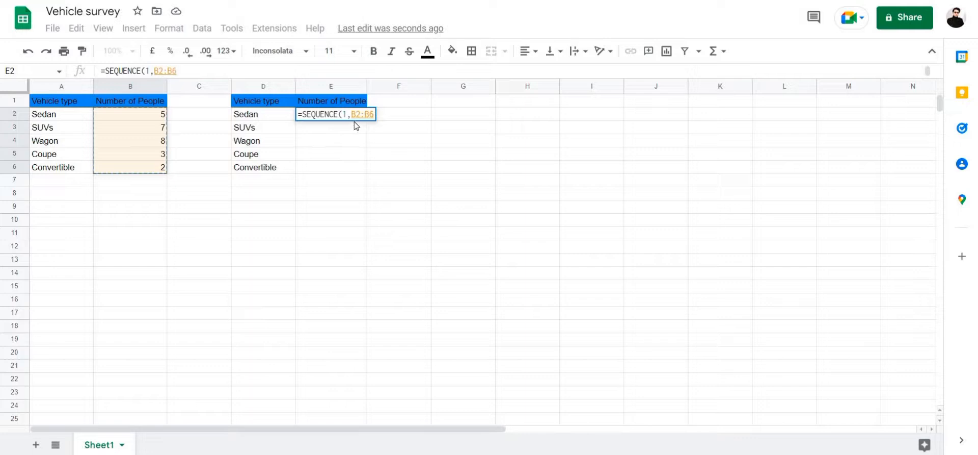
text())
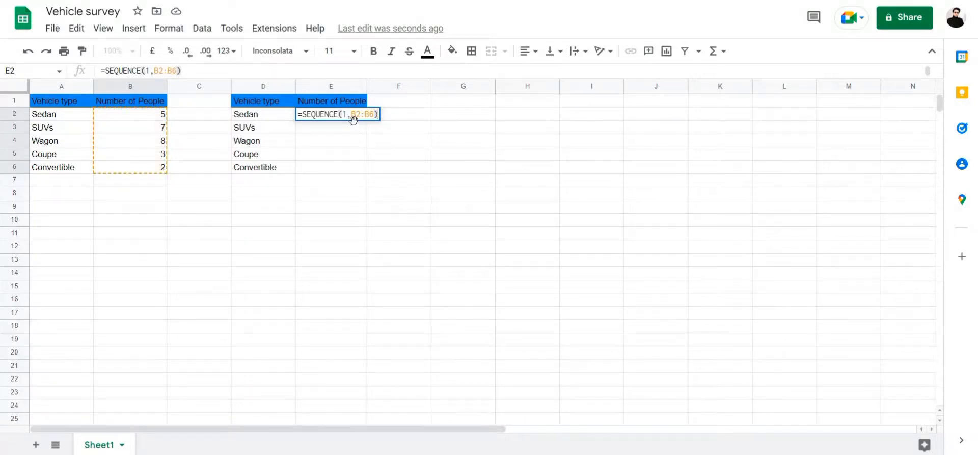
key(Enter)
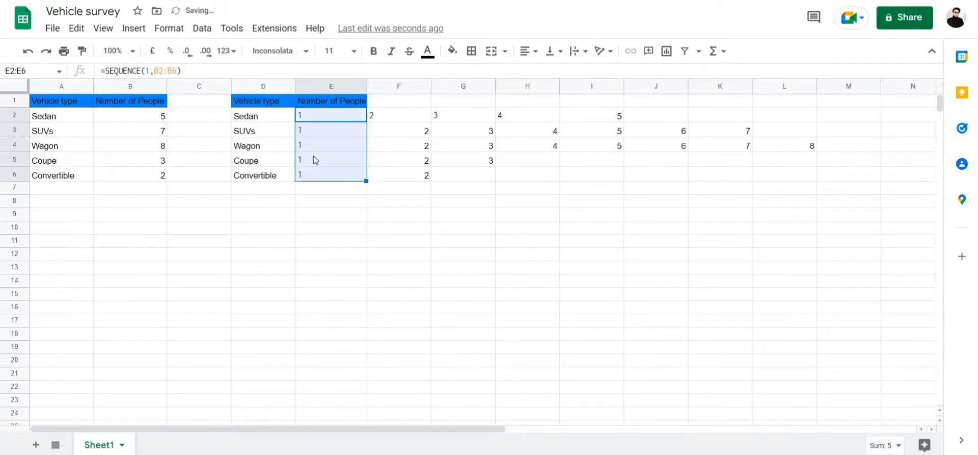
mouse_move(338, 164)
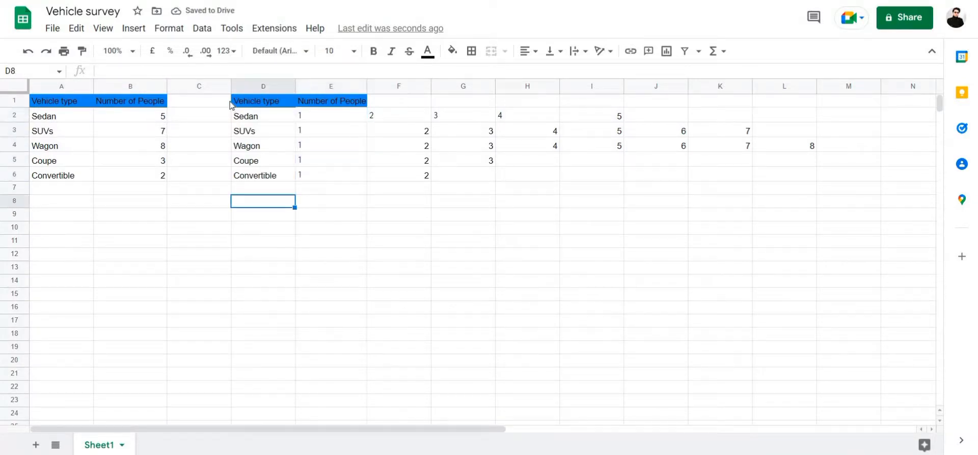
- Select the helper table D1:L6 and insert a chart from it
click(256, 101)
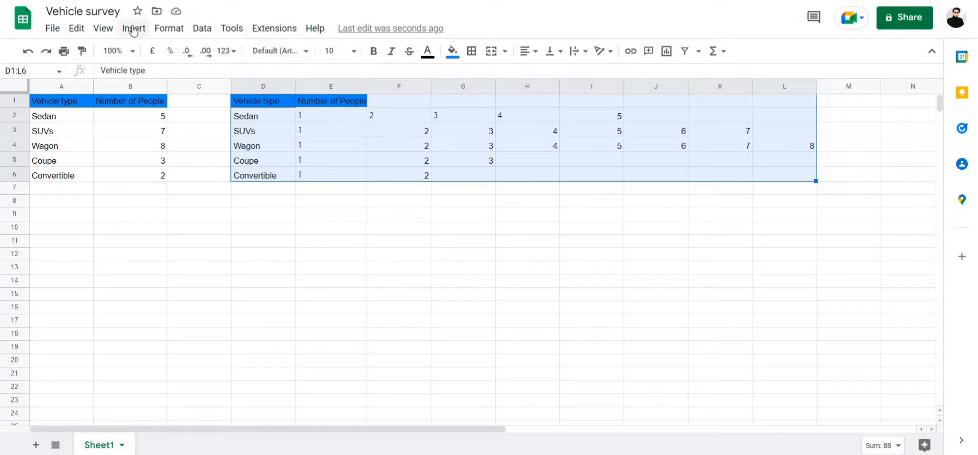
click(133, 28)
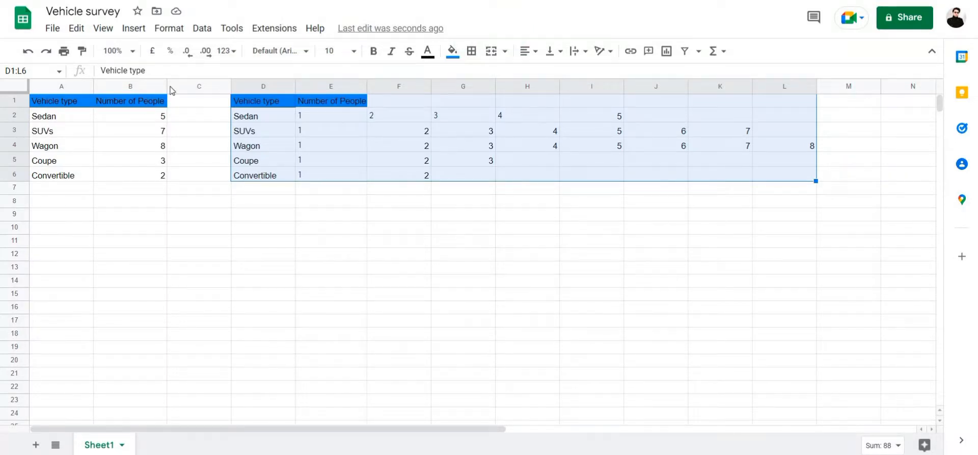
click(135, 28)
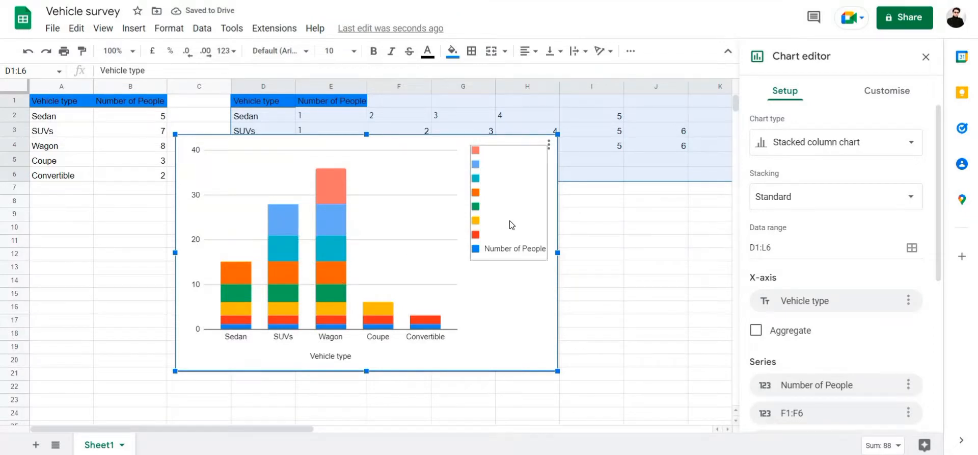
mouse_move(856, 148)
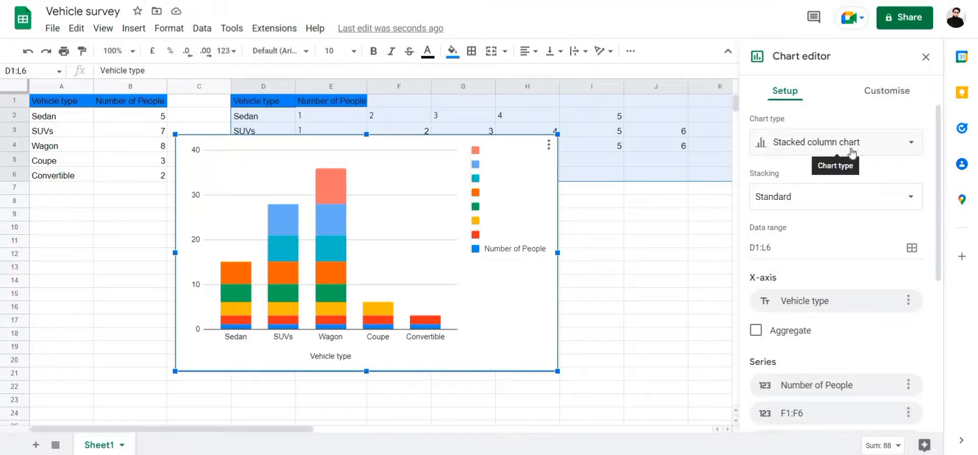
mouse_move(832, 69)
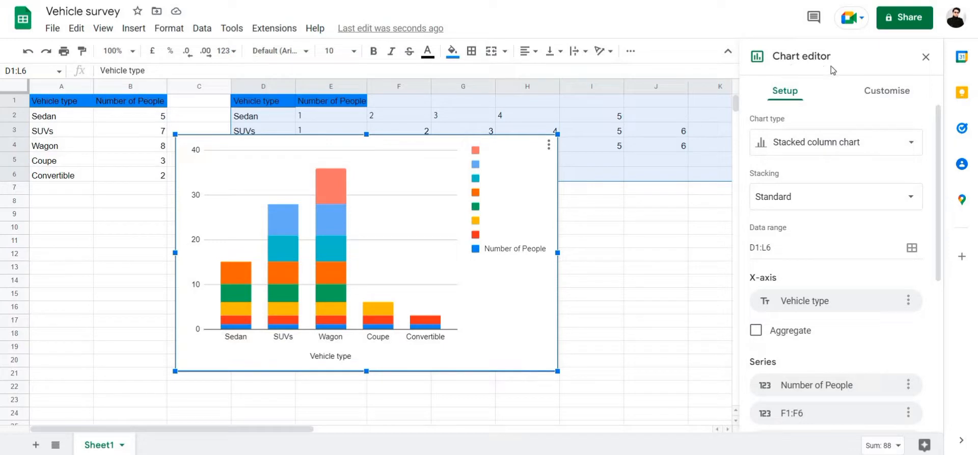
mouse_move(764, 128)
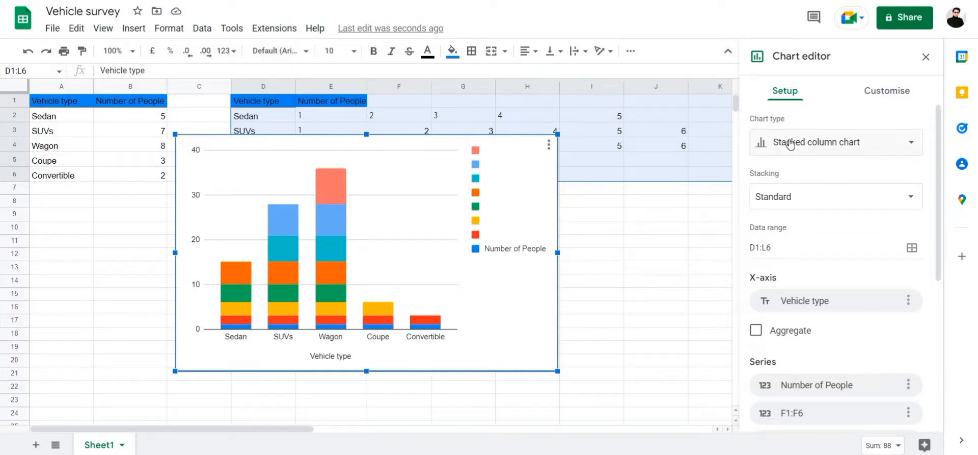
- Change the chart type to Scatter, then reselect the chart
click(836, 142)
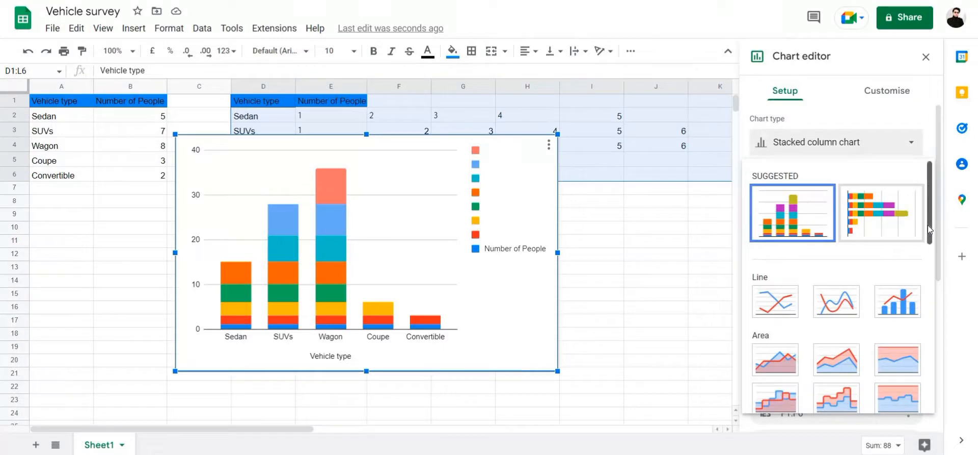
scroll(down, 3)
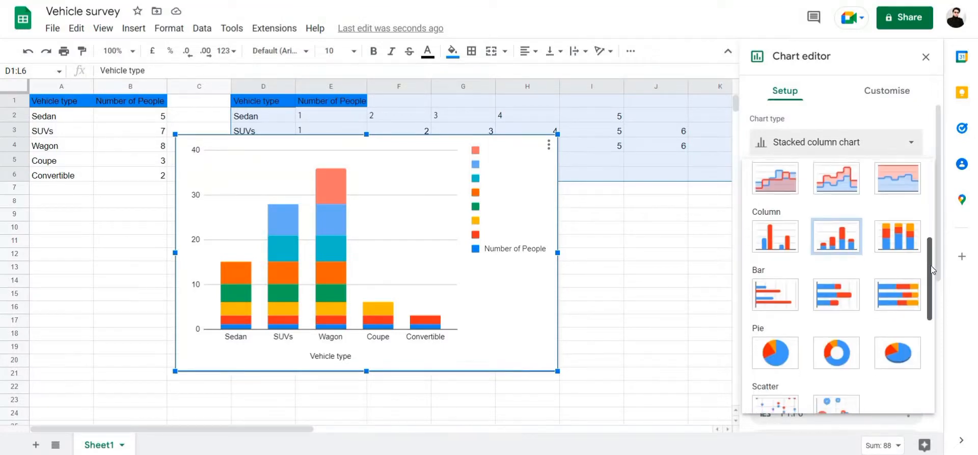
scroll(down, 3)
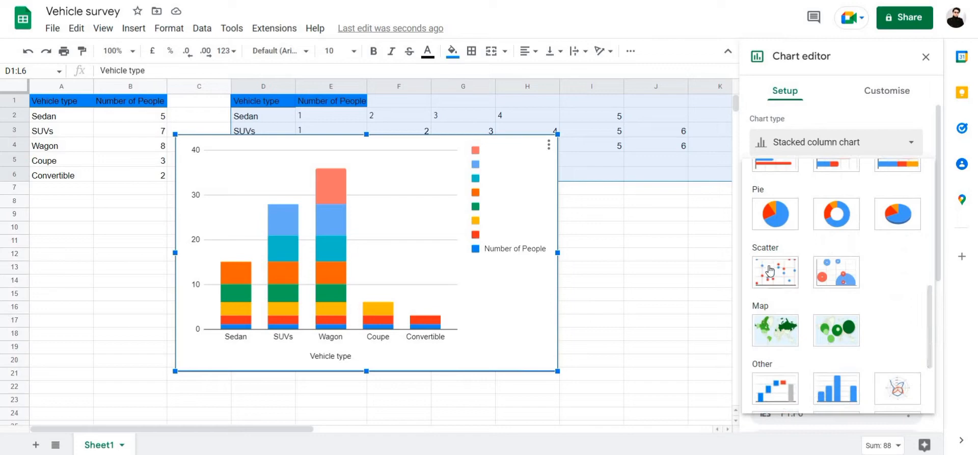
click(775, 272)
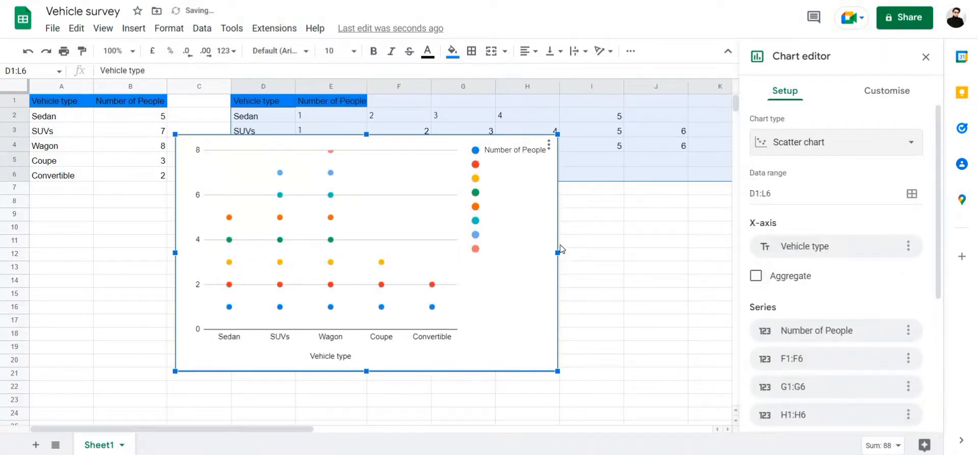
mouse_move(594, 218)
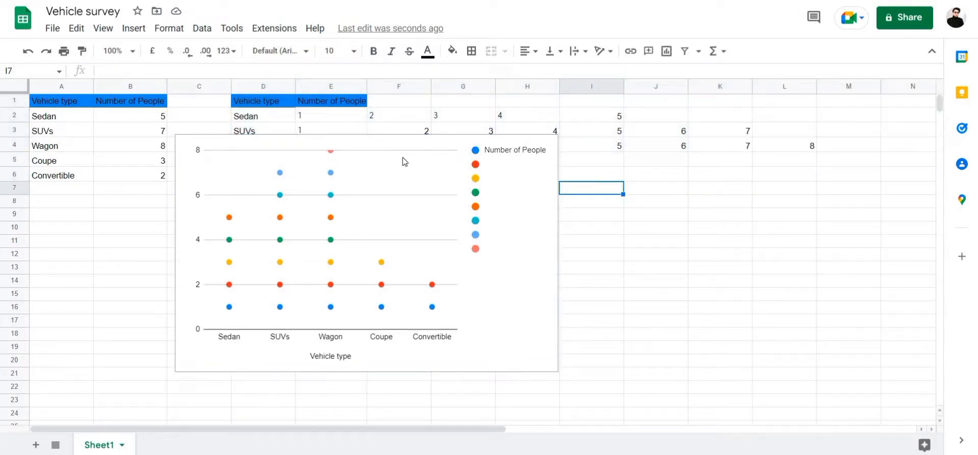
mouse_move(455, 236)
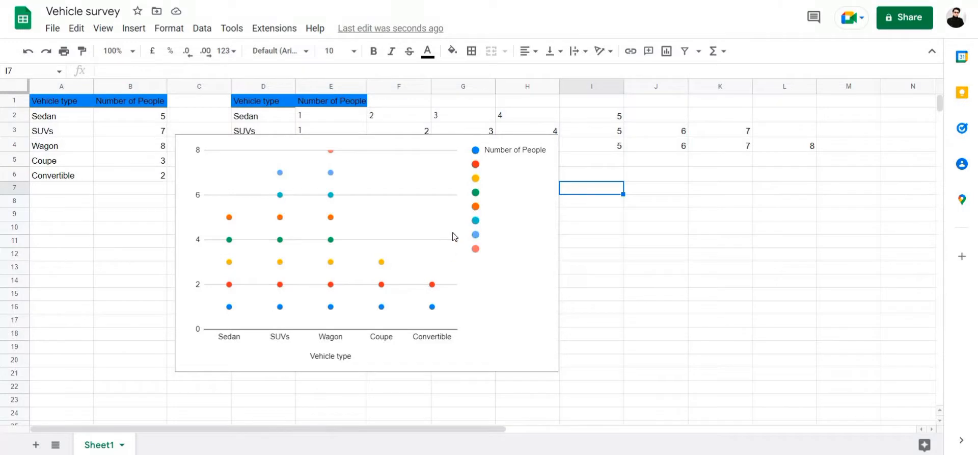
mouse_move(553, 153)
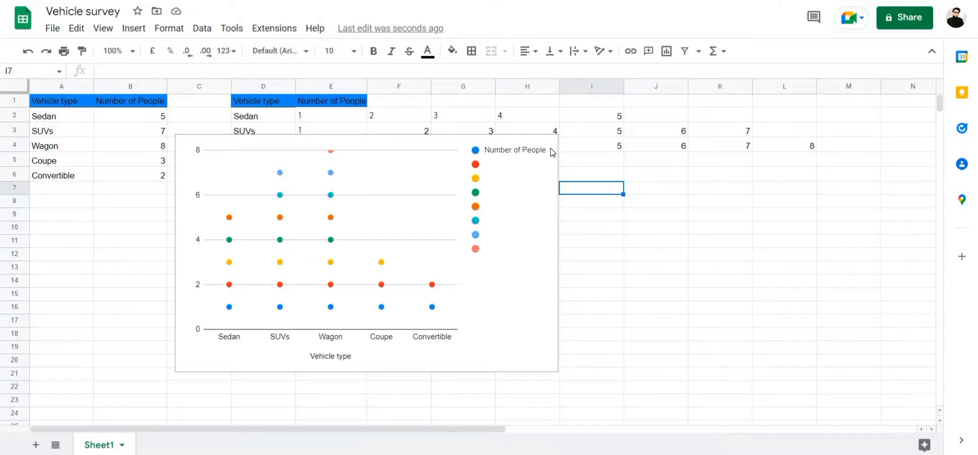
click(401, 193)
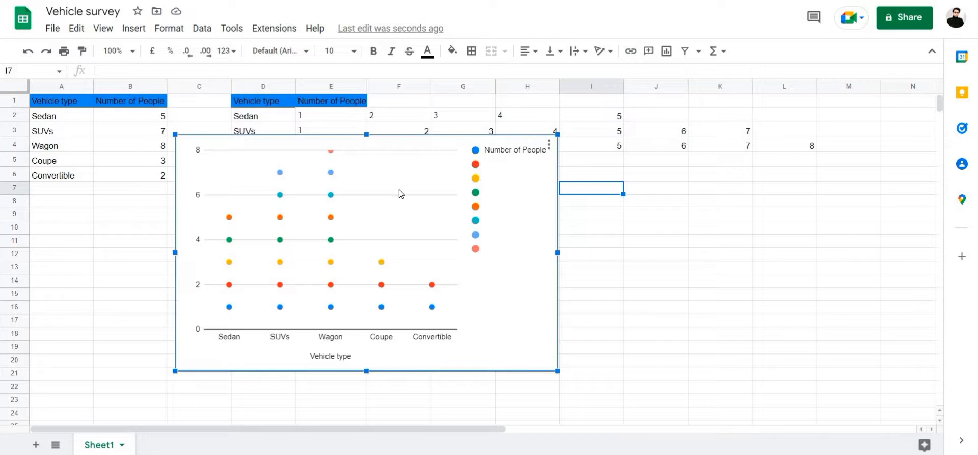
click(546, 144)
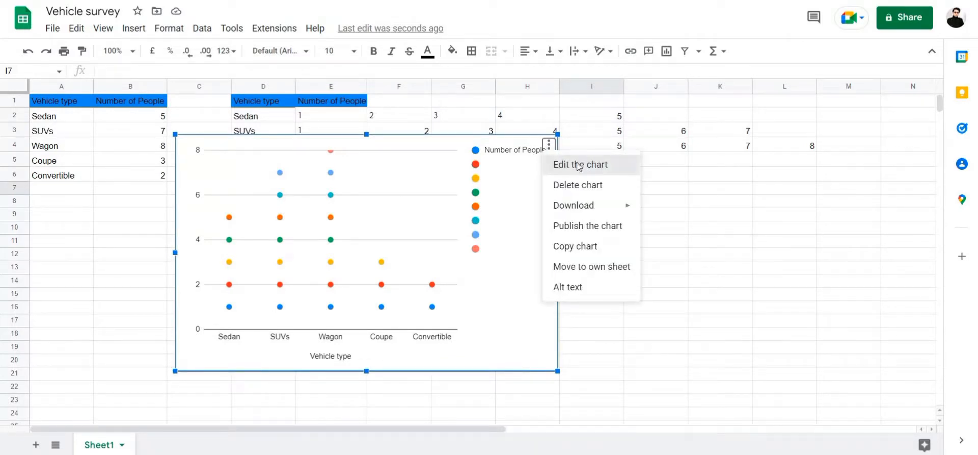
- Set the legend position to None under the chart's Customise settings
click(581, 164)
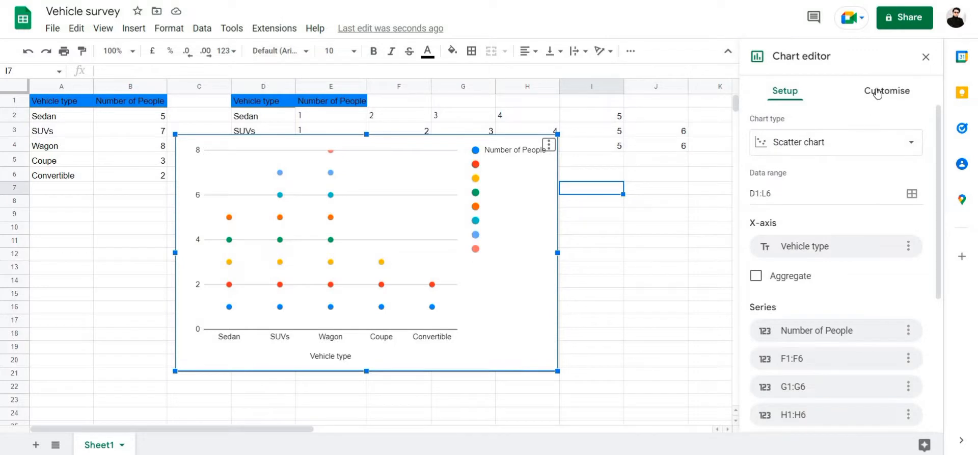
click(888, 90)
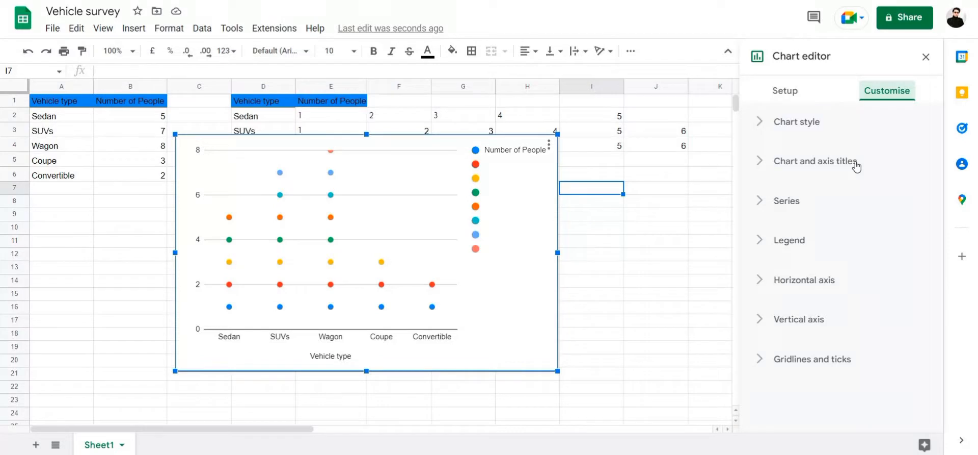
mouse_move(788, 244)
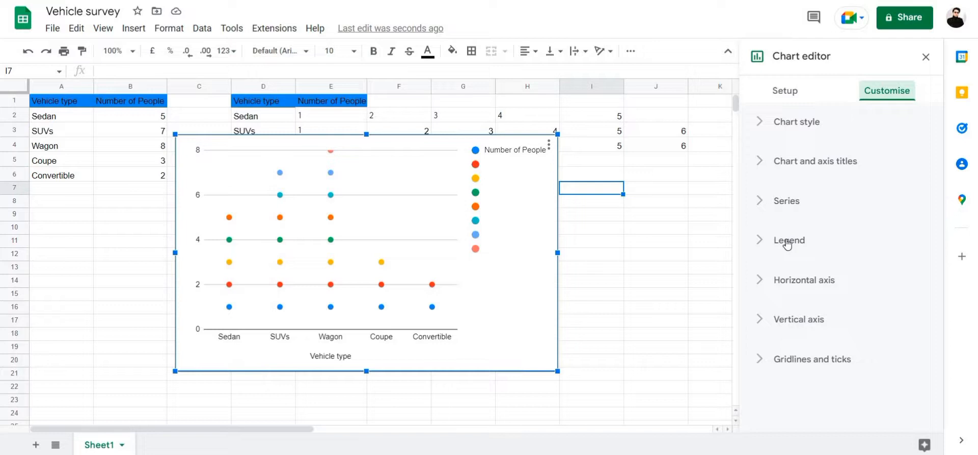
click(790, 240)
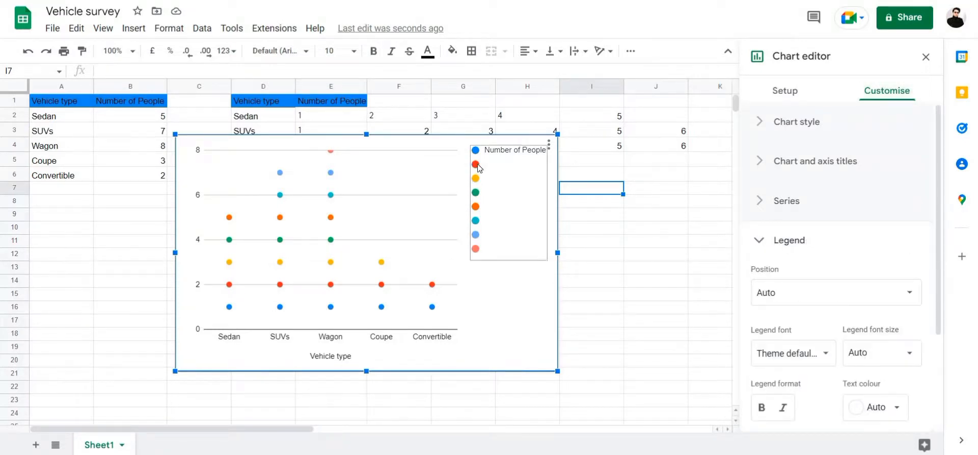
mouse_move(497, 171)
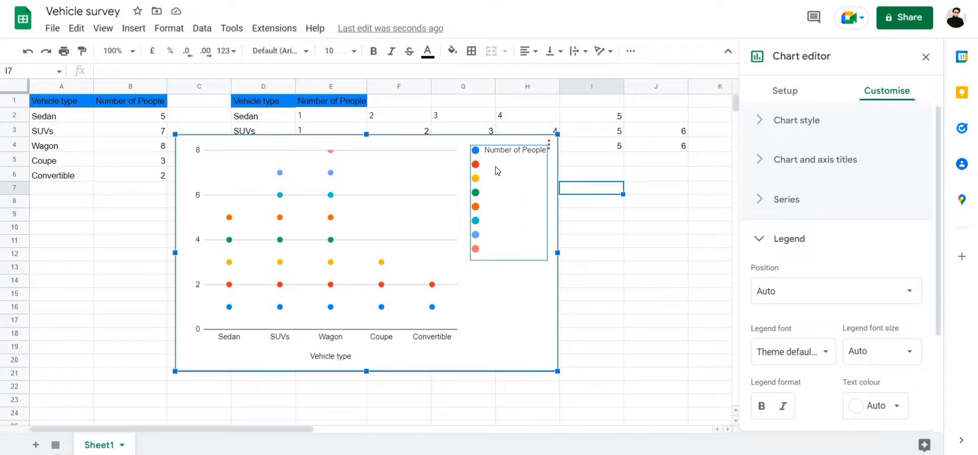
mouse_move(686, 253)
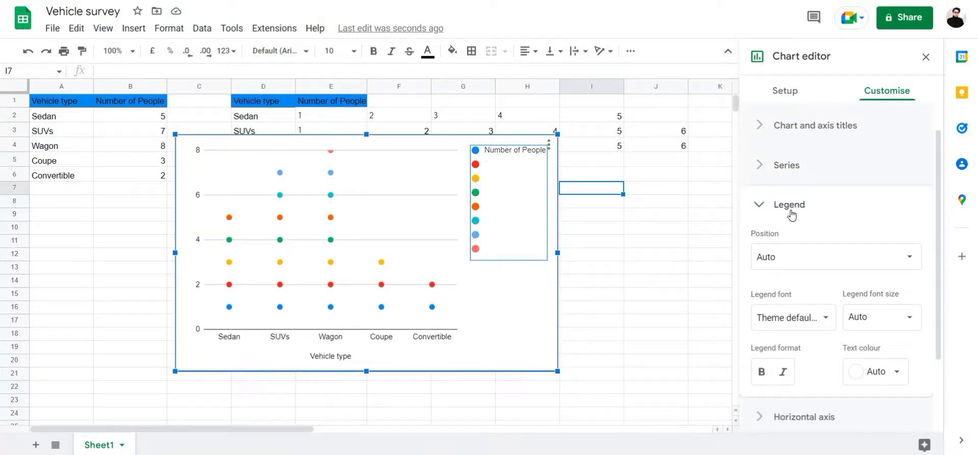
mouse_move(780, 234)
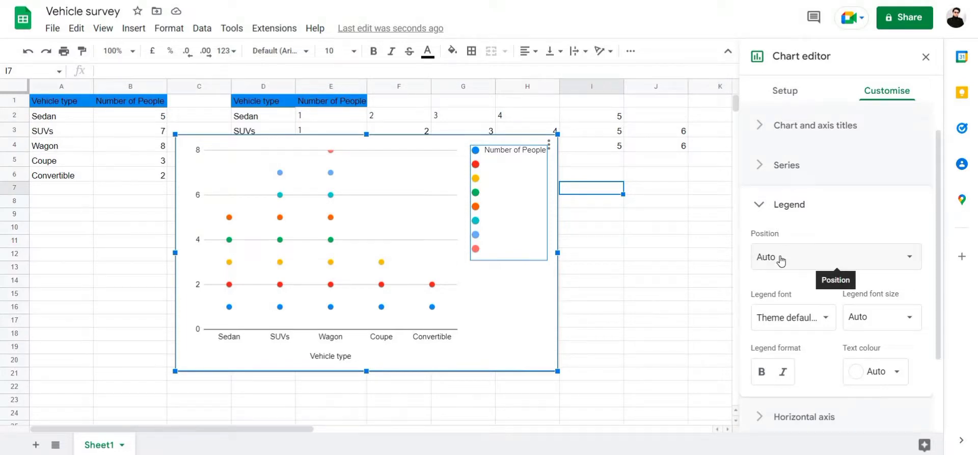
click(836, 256)
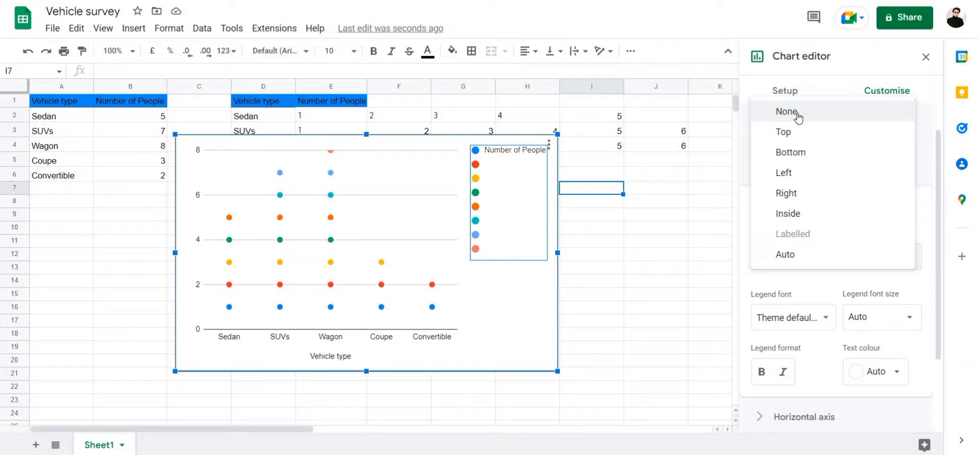
click(786, 111)
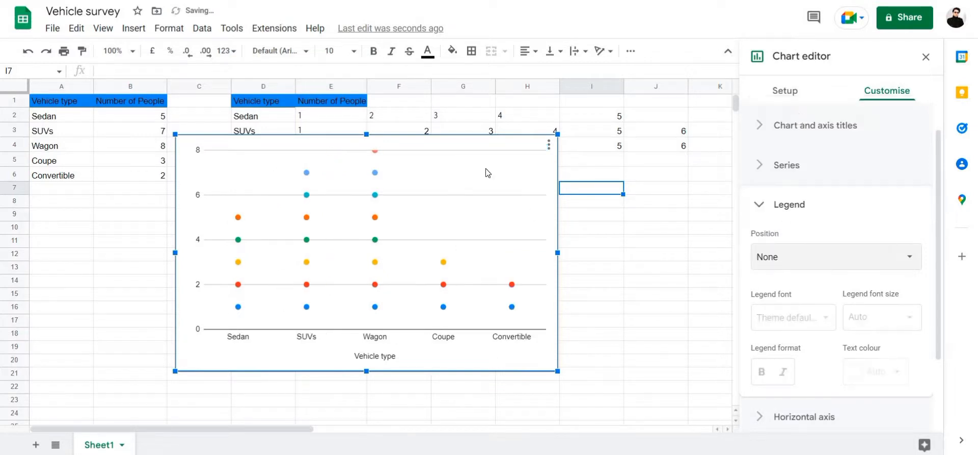
mouse_move(544, 198)
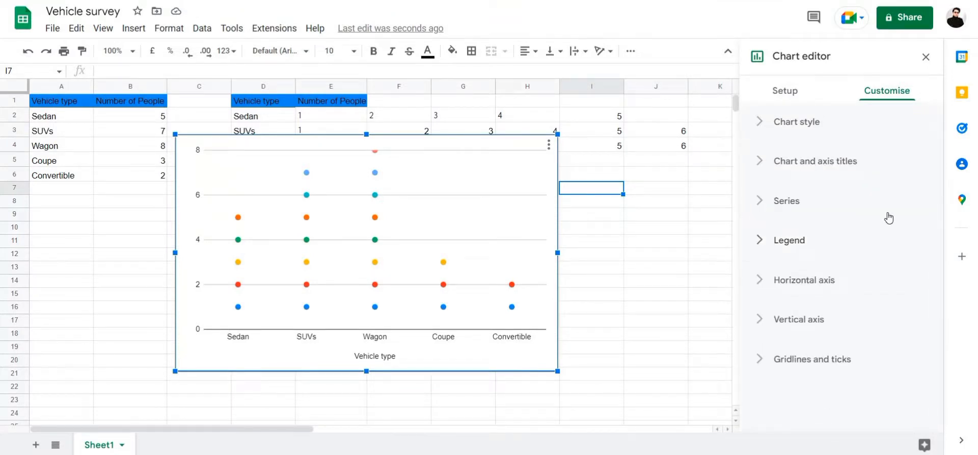
mouse_move(411, 223)
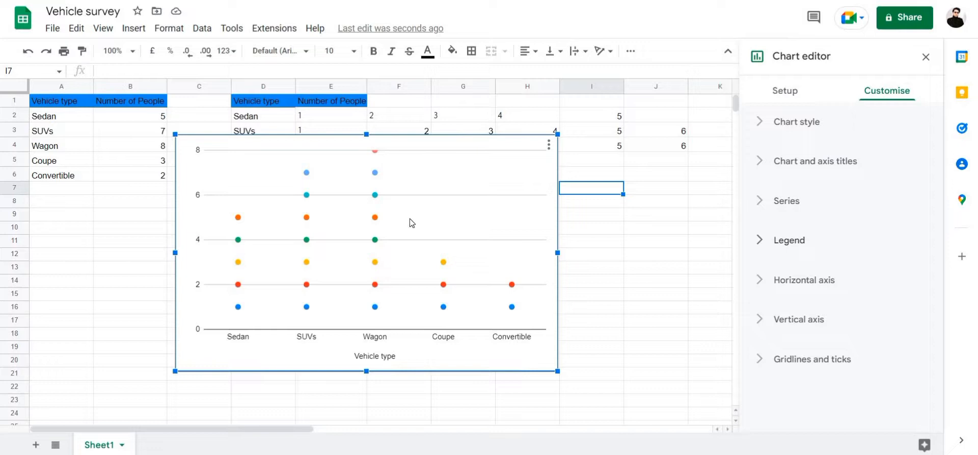
mouse_move(781, 364)
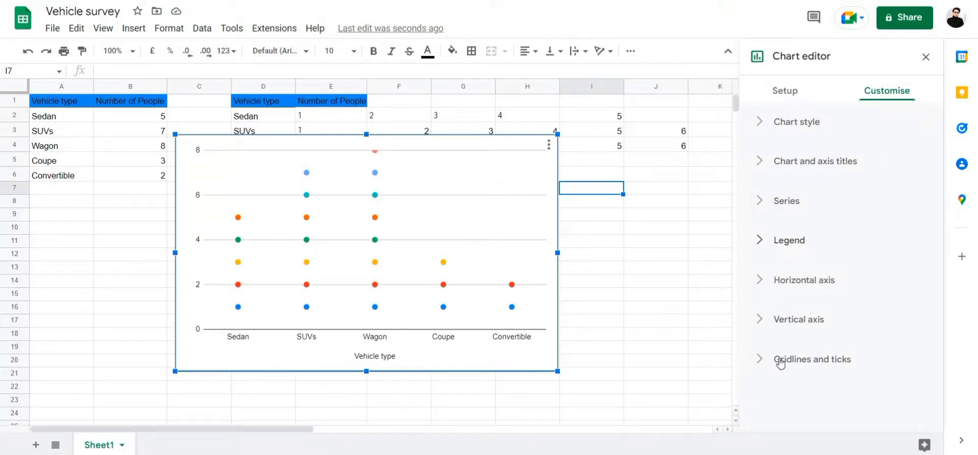
- Untick Major gridlines for the vertical axis under Gridlines and ticks
click(812, 358)
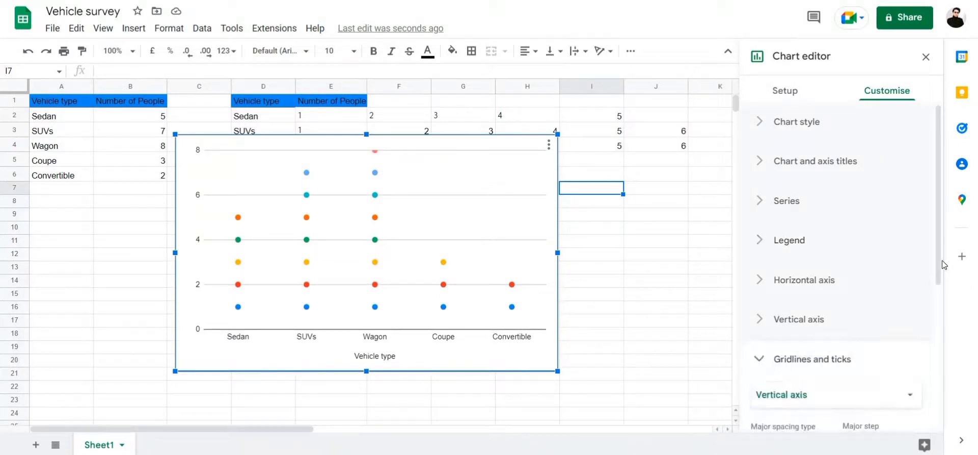
scroll(down, 3)
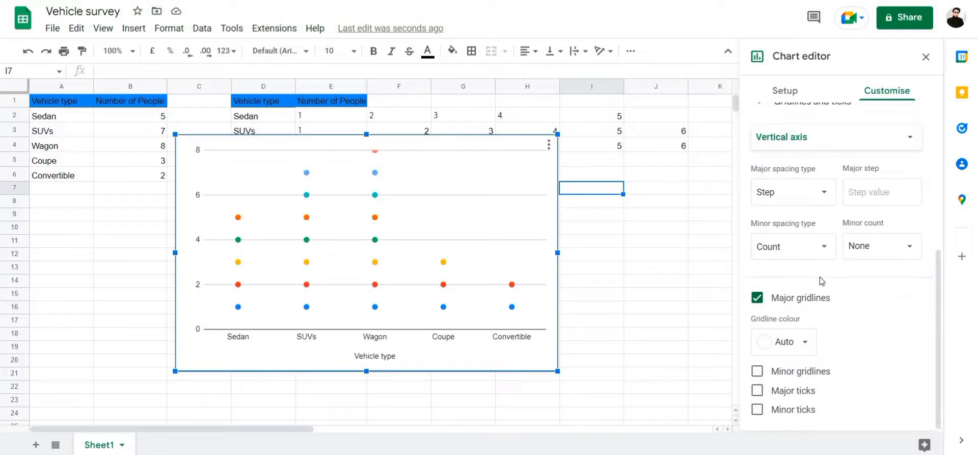
mouse_move(914, 313)
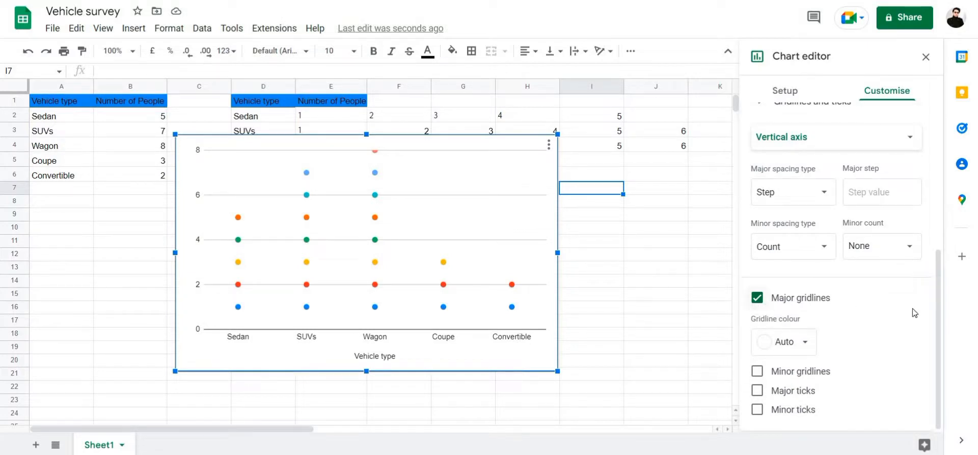
mouse_move(759, 390)
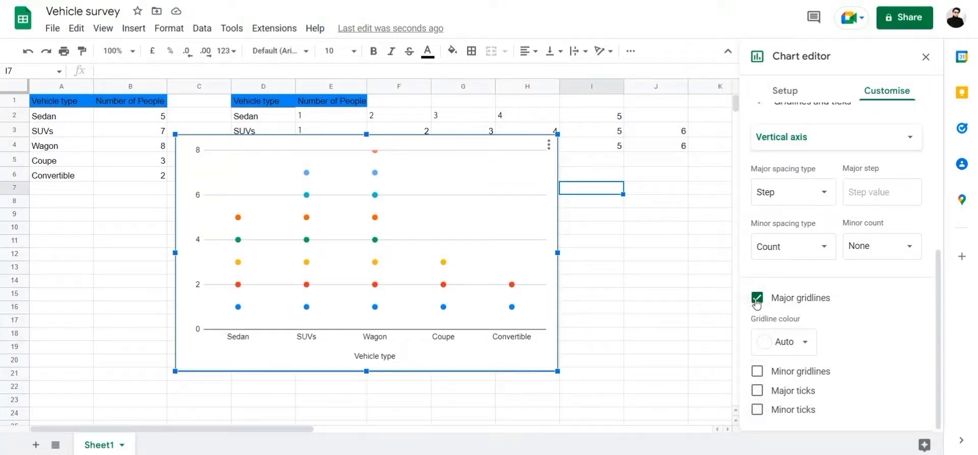
click(757, 297)
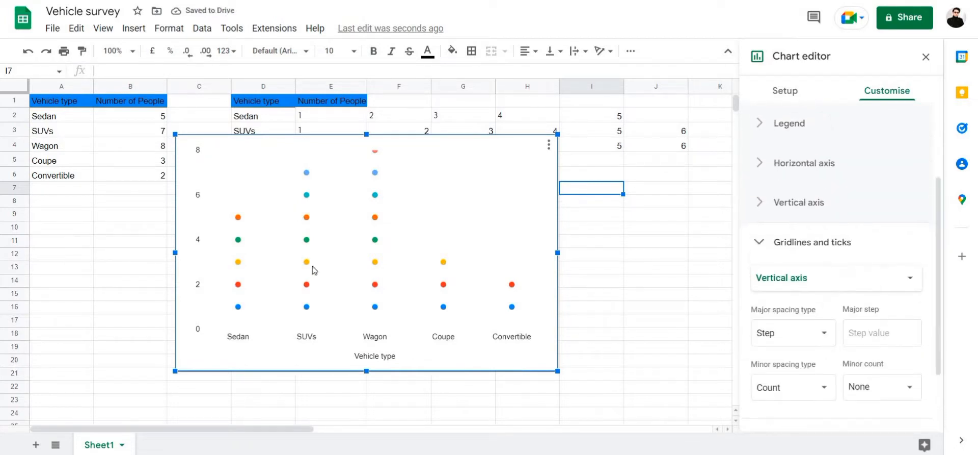
mouse_move(769, 247)
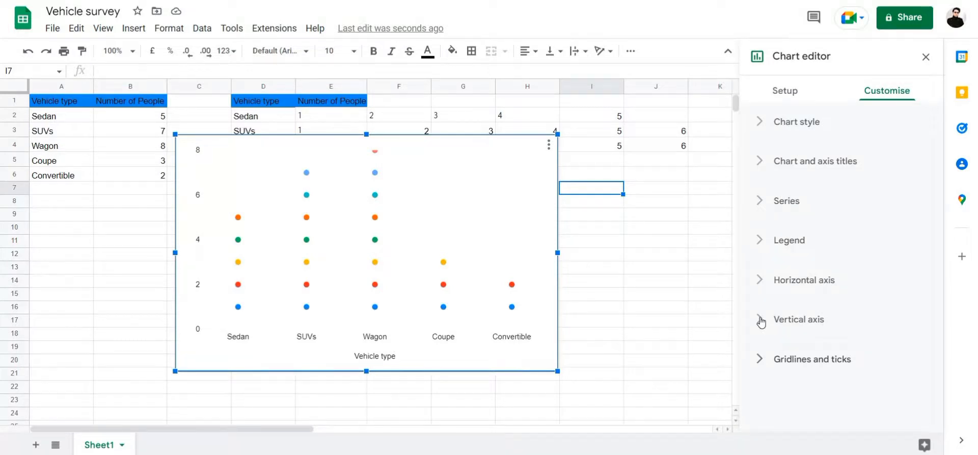
- Set the vertical axis minimum to 1 and maximum to 8
click(798, 319)
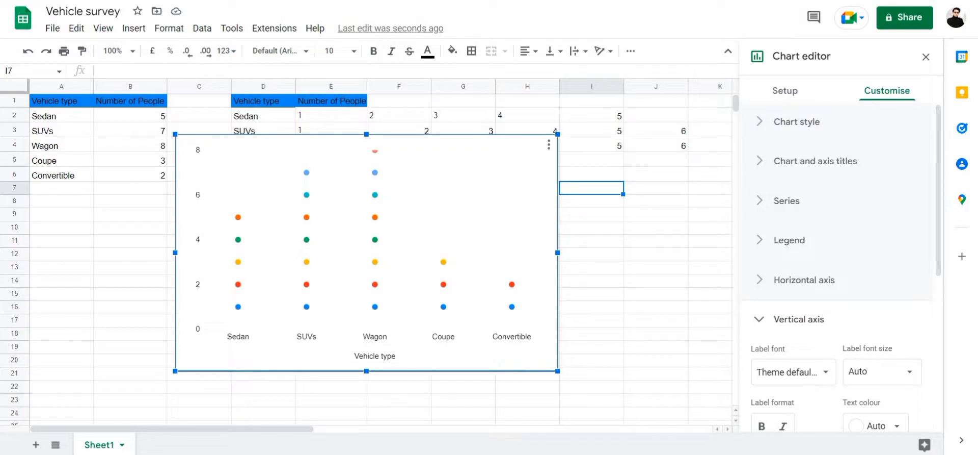
scroll(down, 3)
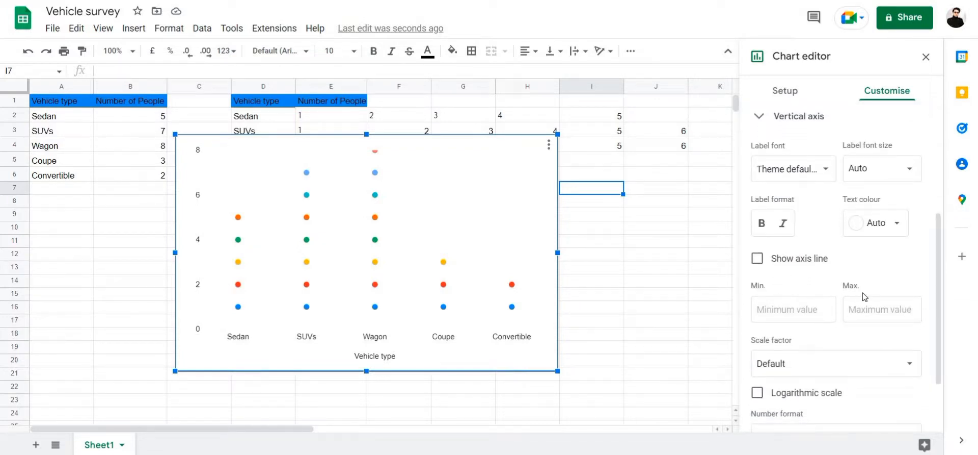
click(793, 309)
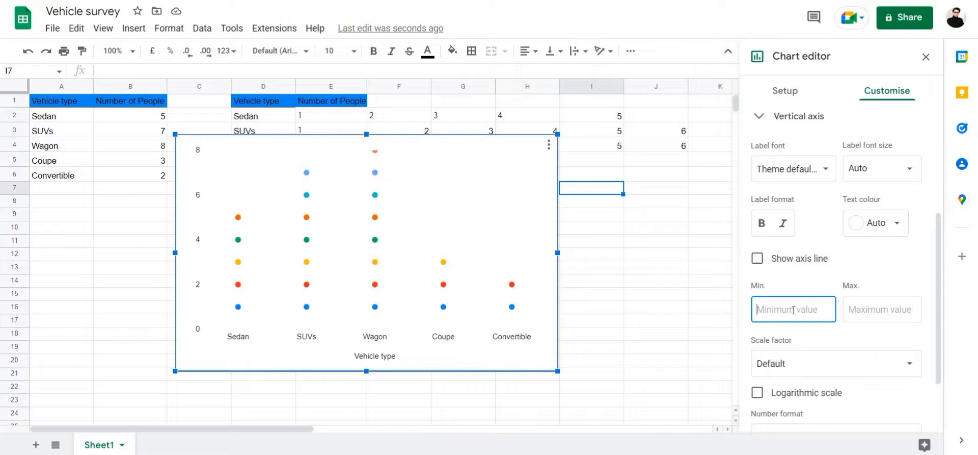
text(1)
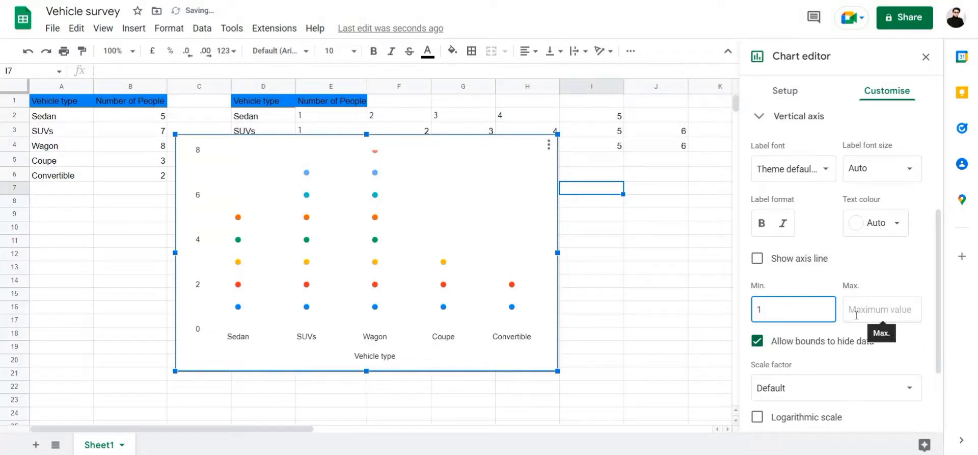
click(882, 309)
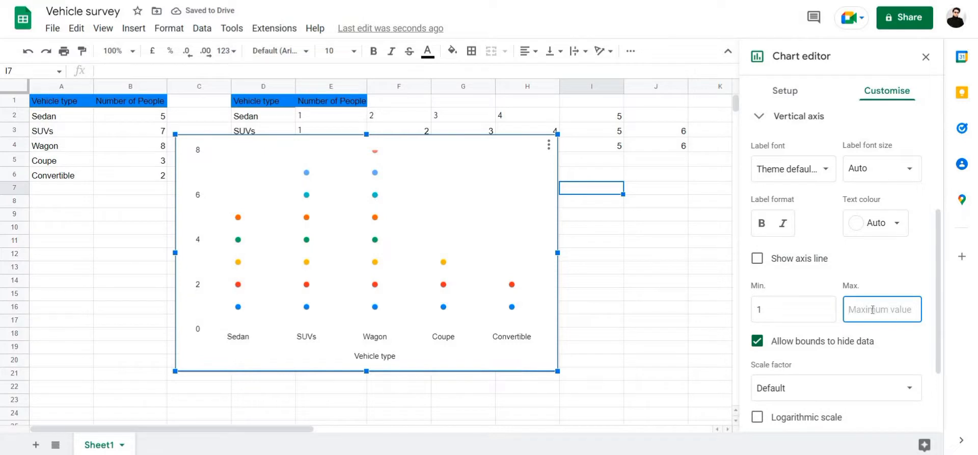
text(8)
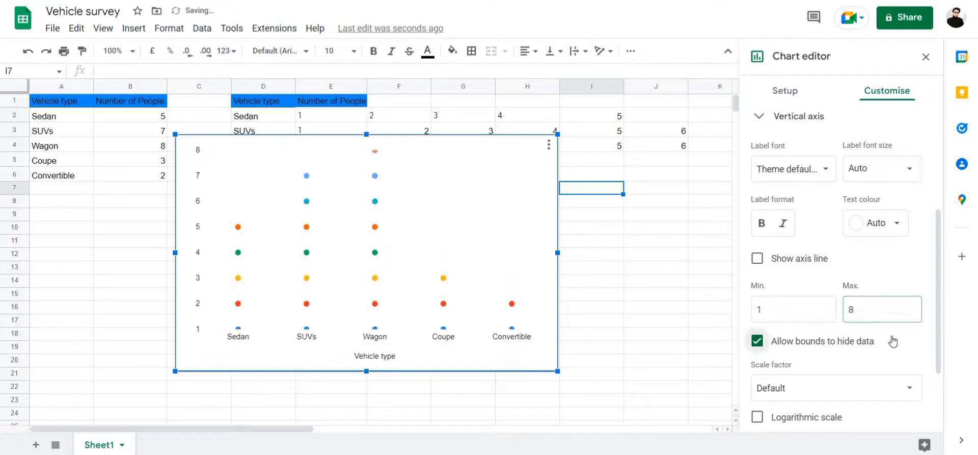
- Untick Allow bounds to hide data so the lowest dots stay visible
click(757, 341)
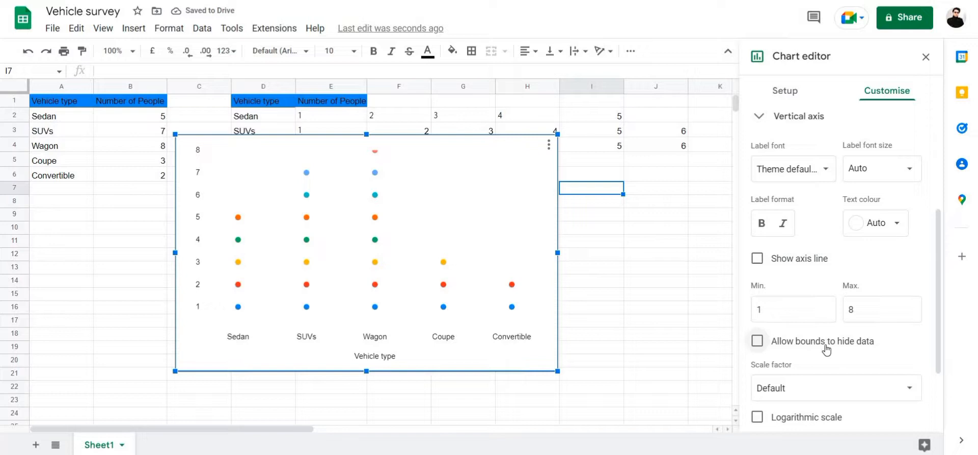
click(757, 340)
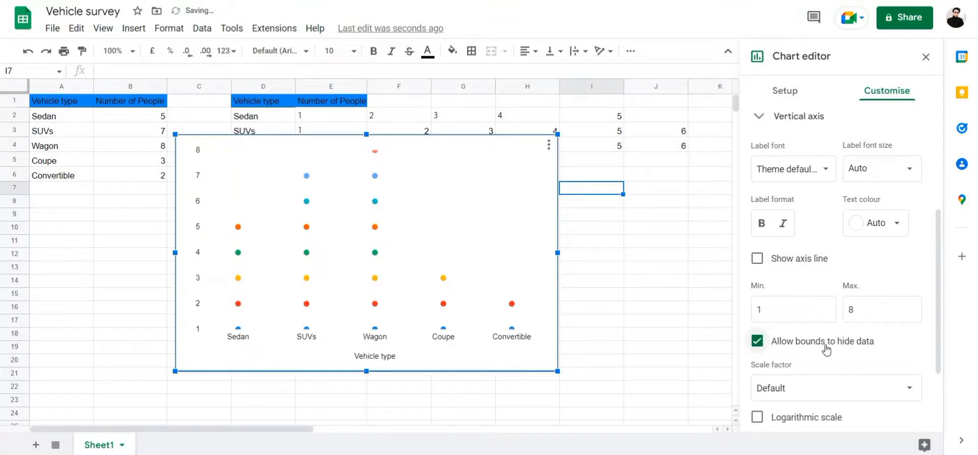
mouse_move(800, 349)
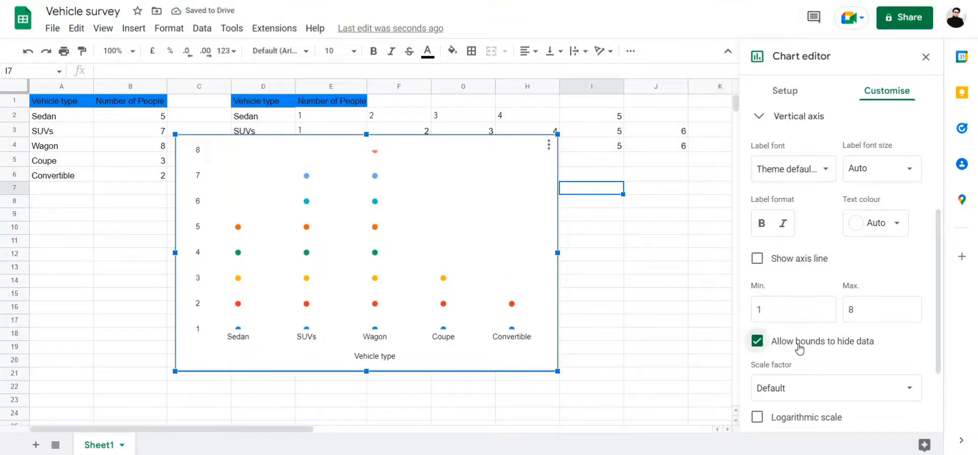
click(757, 341)
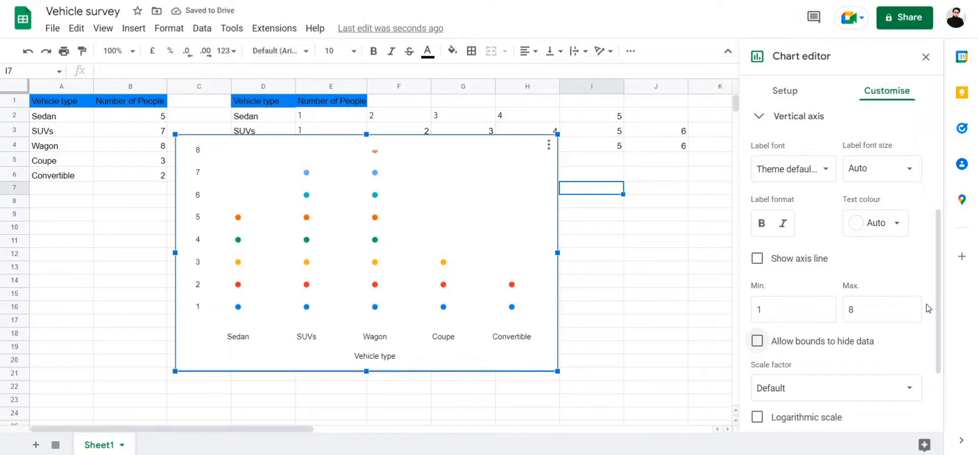
scroll(down, 3)
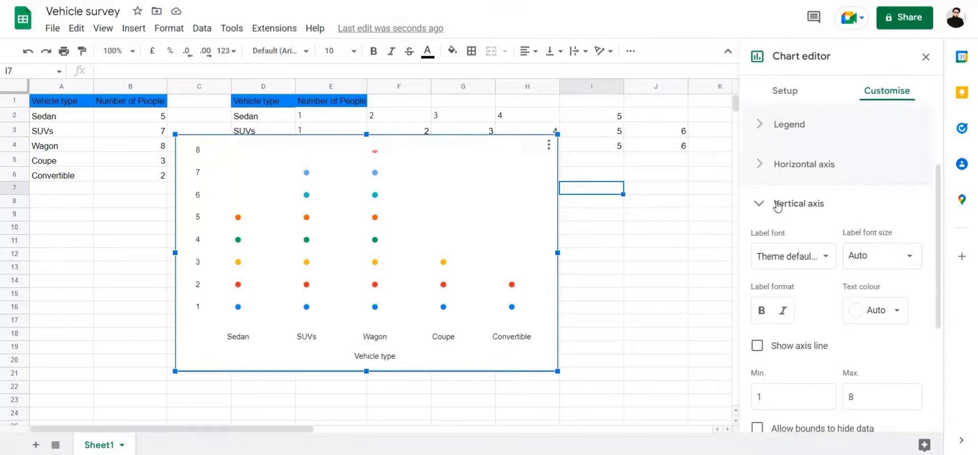
click(799, 203)
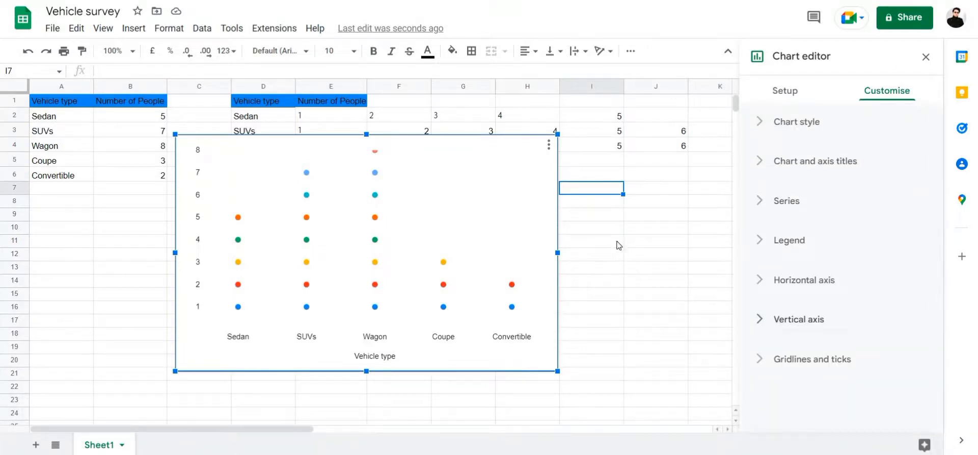
mouse_move(557, 234)
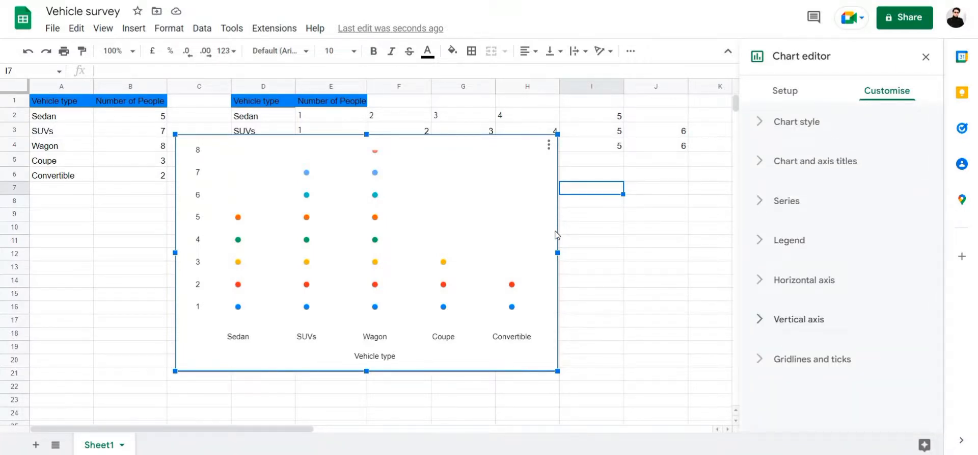